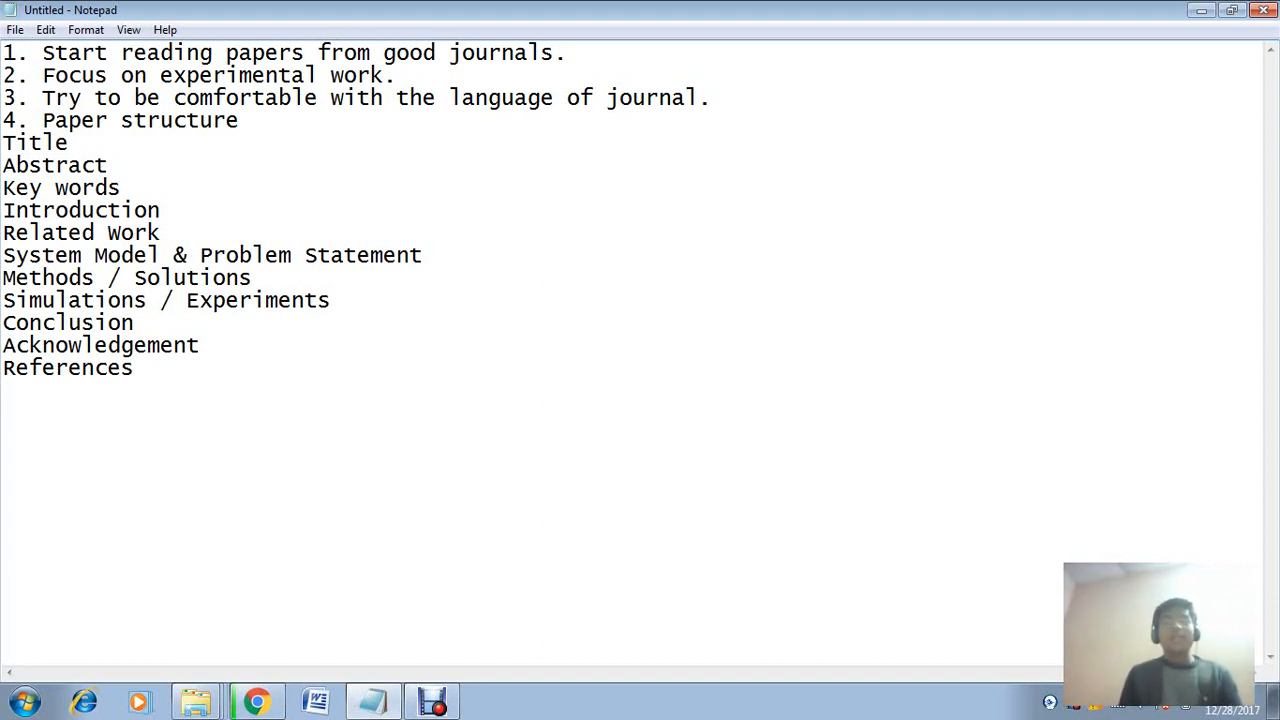
{"action": "key", "text": "enter"}
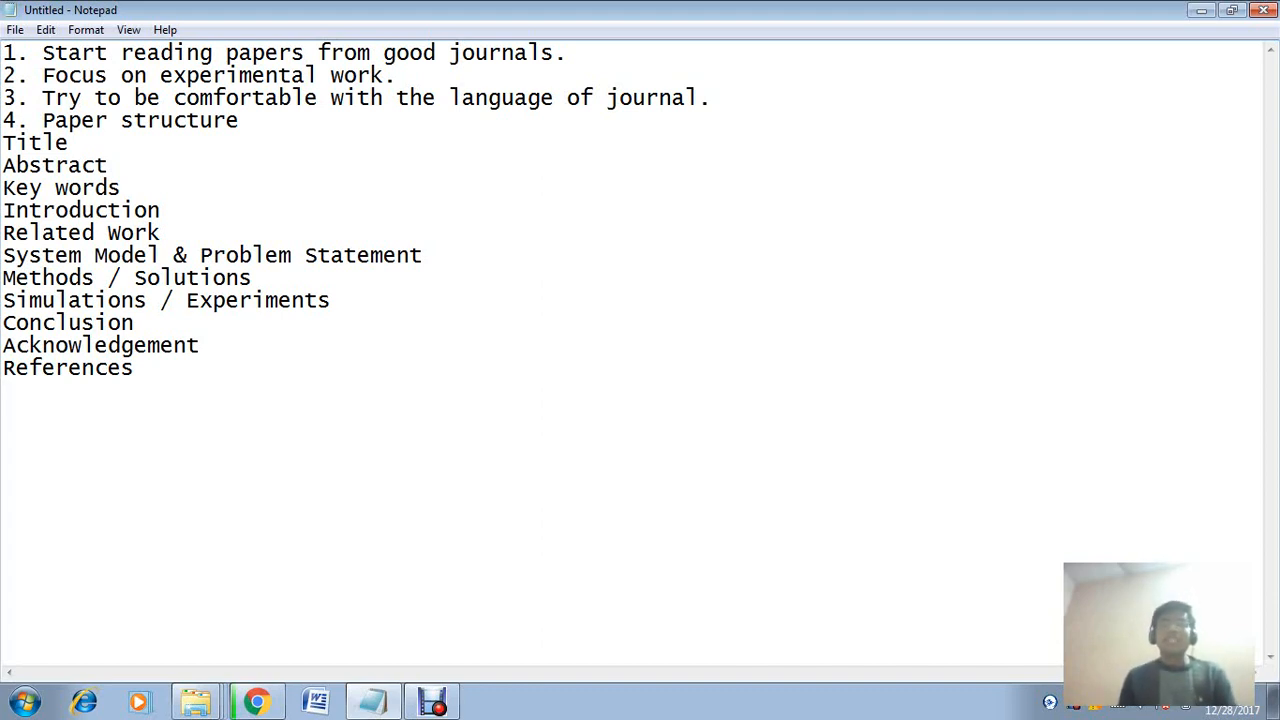
{"action": "key", "text": "enter"}
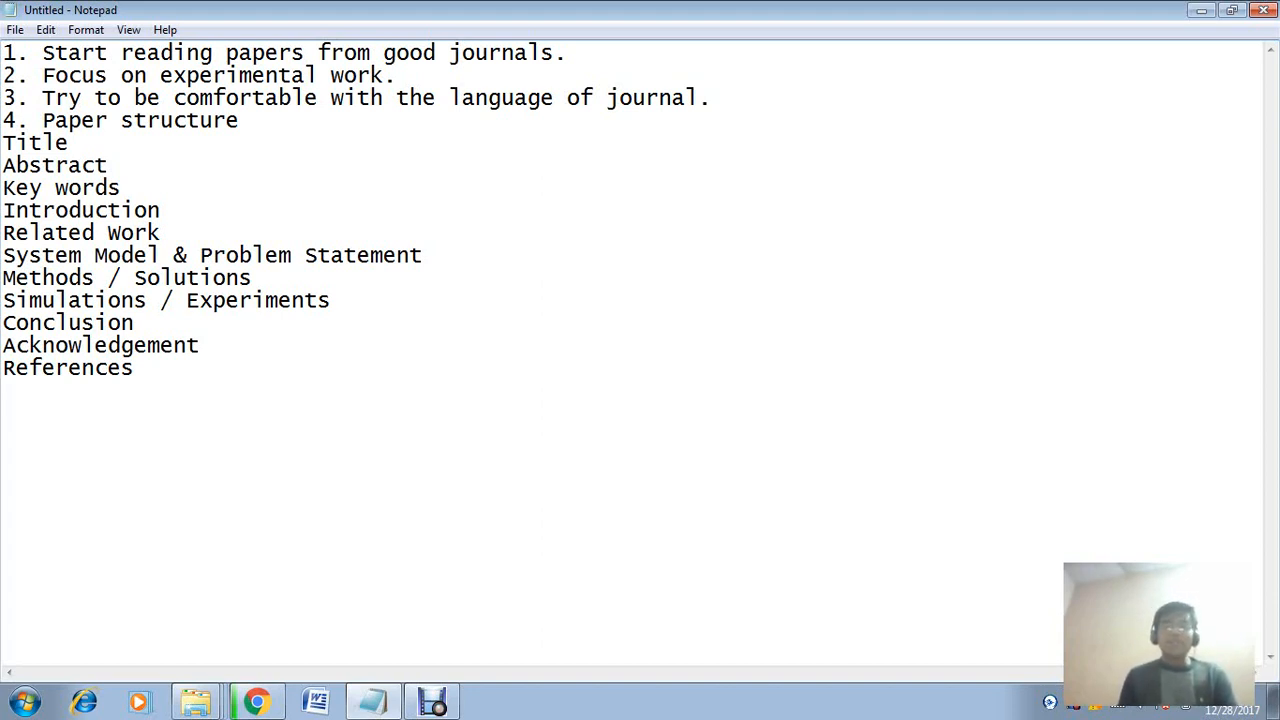
{"action": "key", "text": "Enter"}
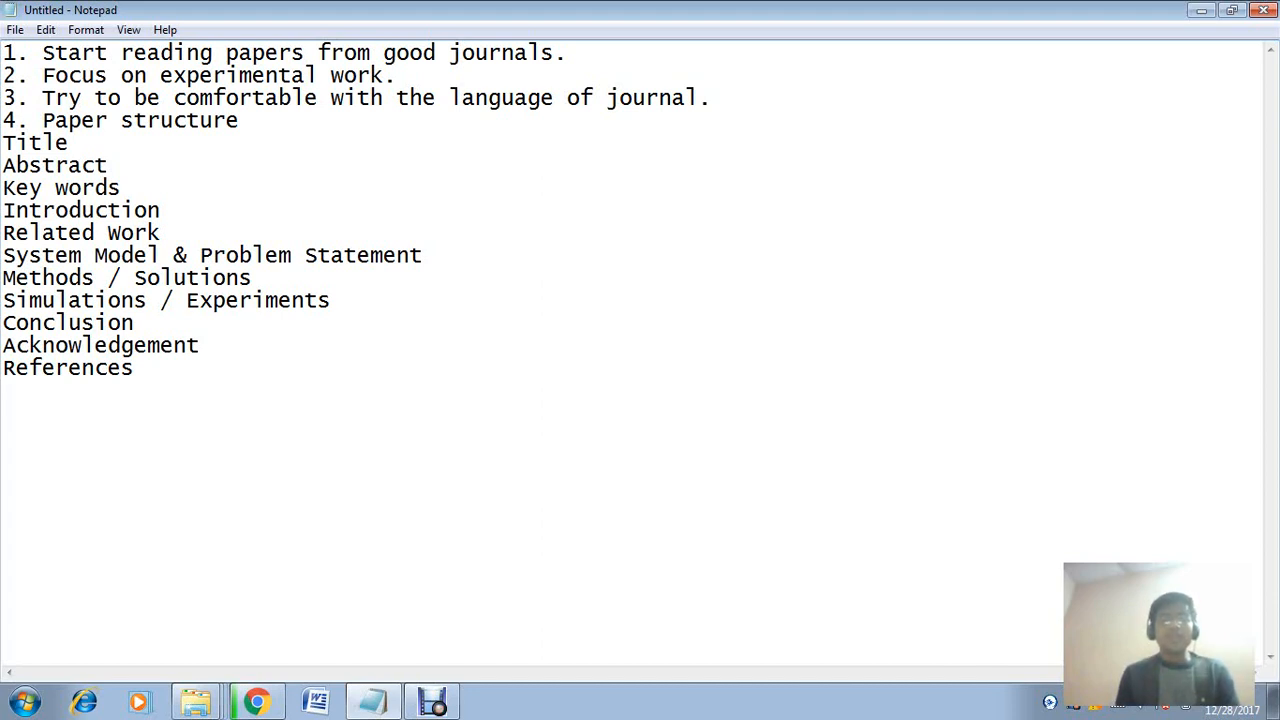
{"action": "key", "text": "Enter"}
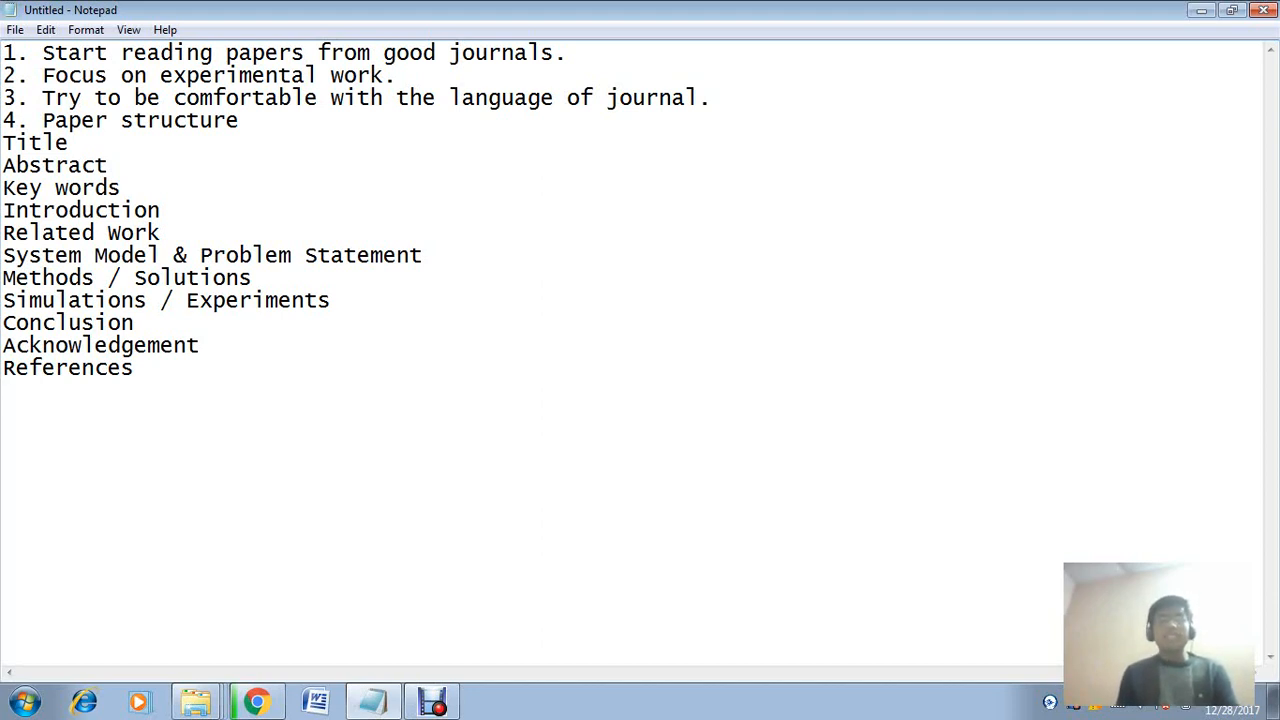
{"action": "key", "text": "Enter"}
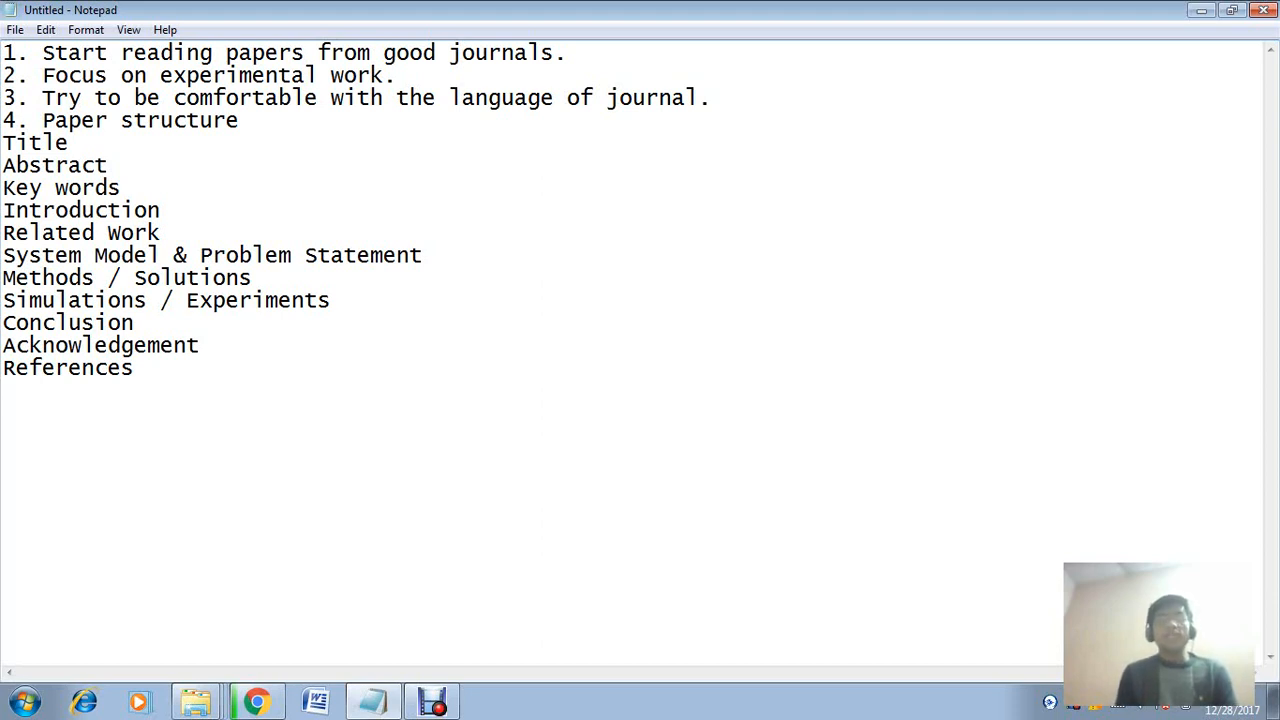
{"action": "key", "text": "enter"}
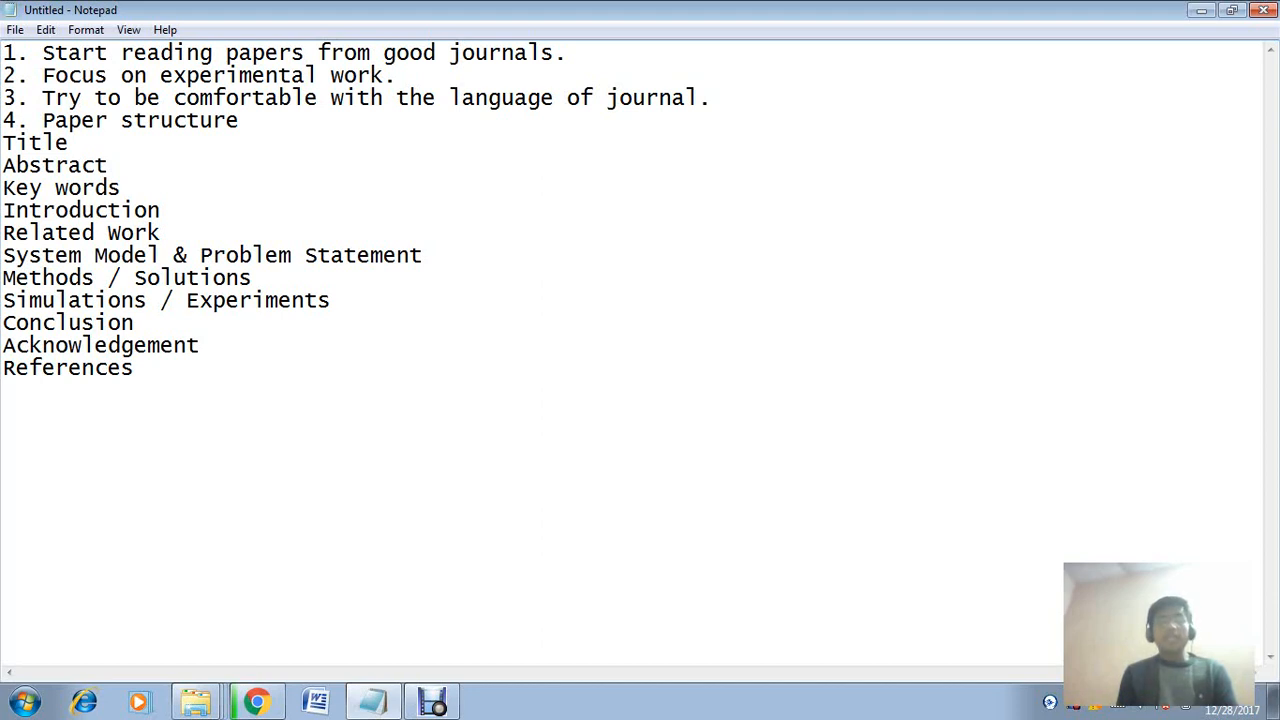
{"action": "key", "text": "enter"}
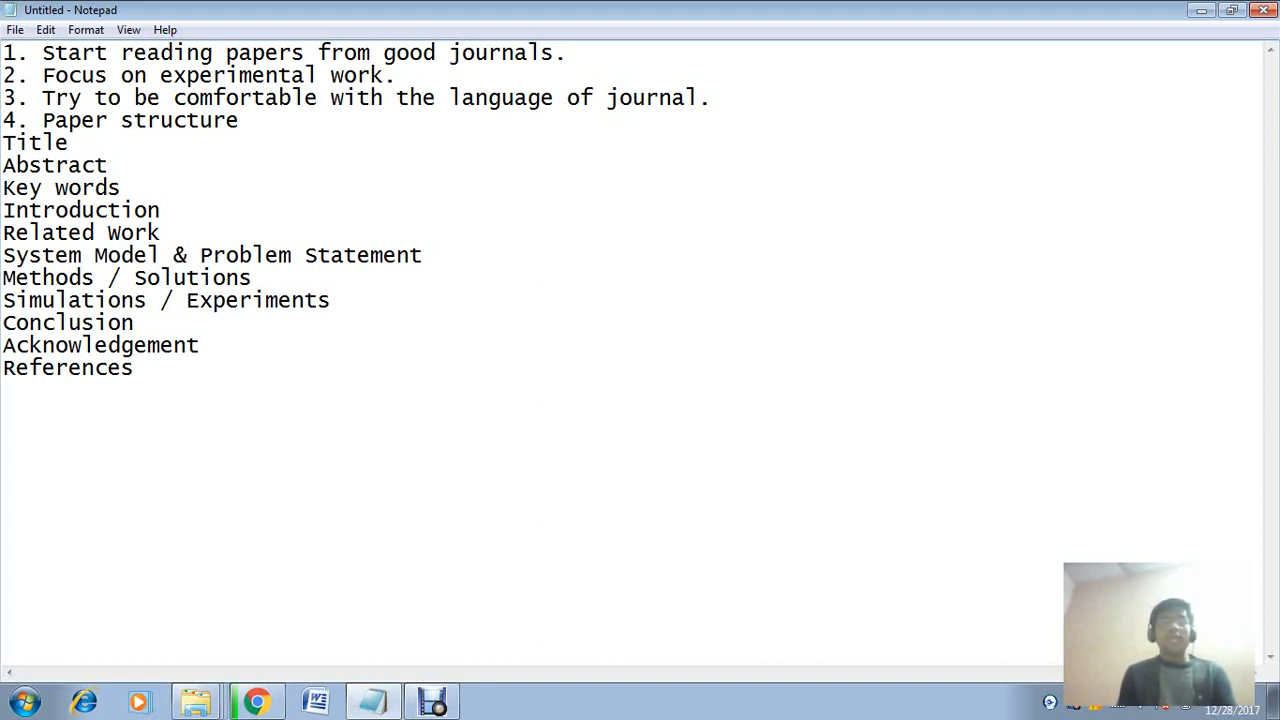
{"action": "key", "text": "Enter"}
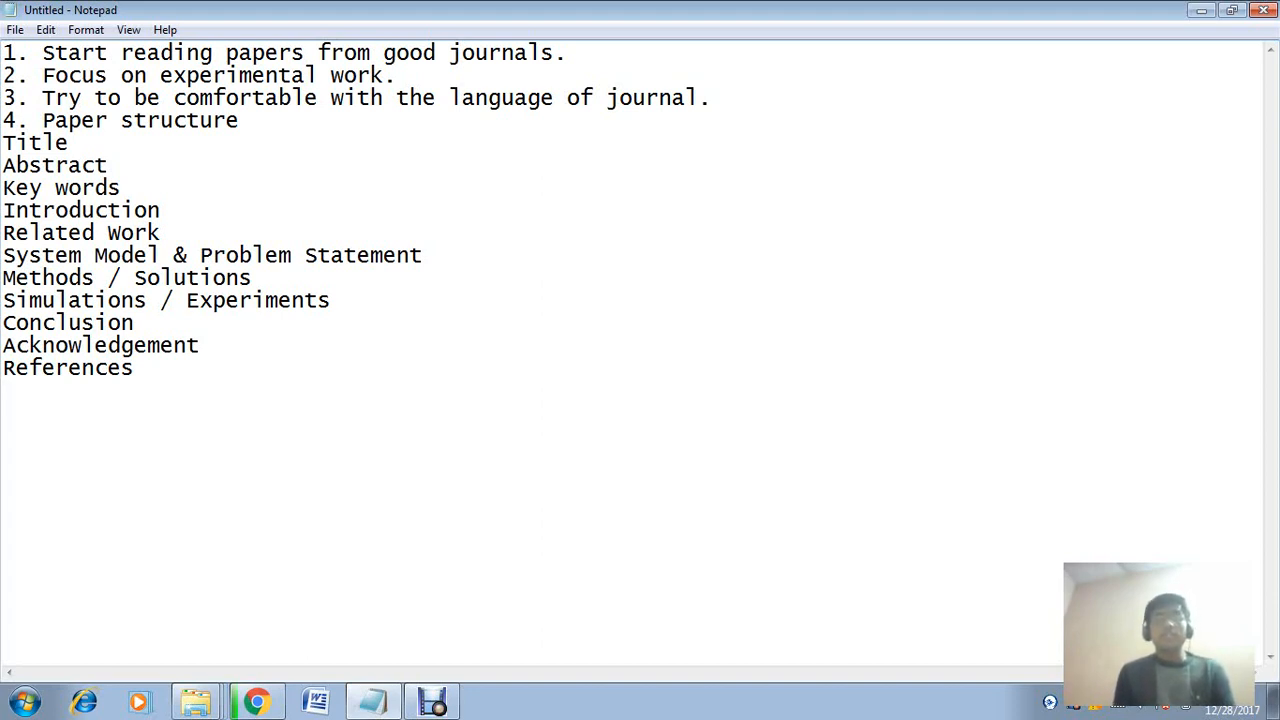
{"action": "key", "text": "enter"}
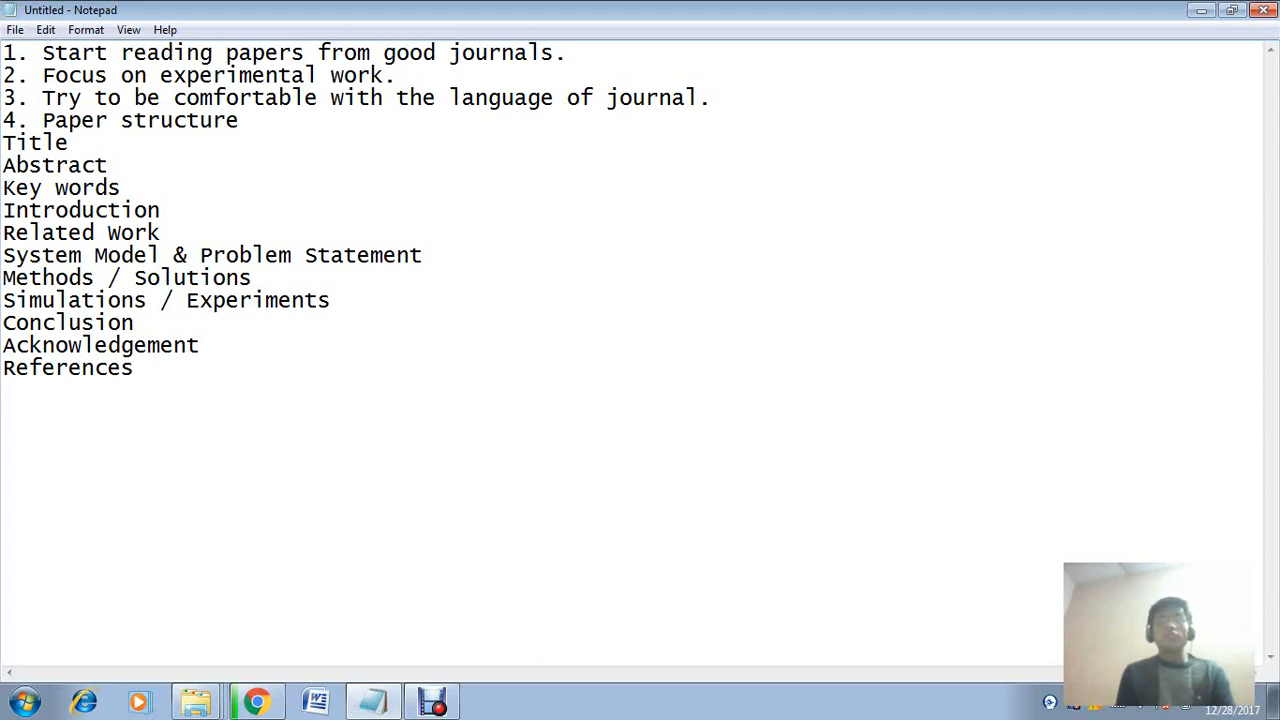
{"action": "key", "text": "enter"}
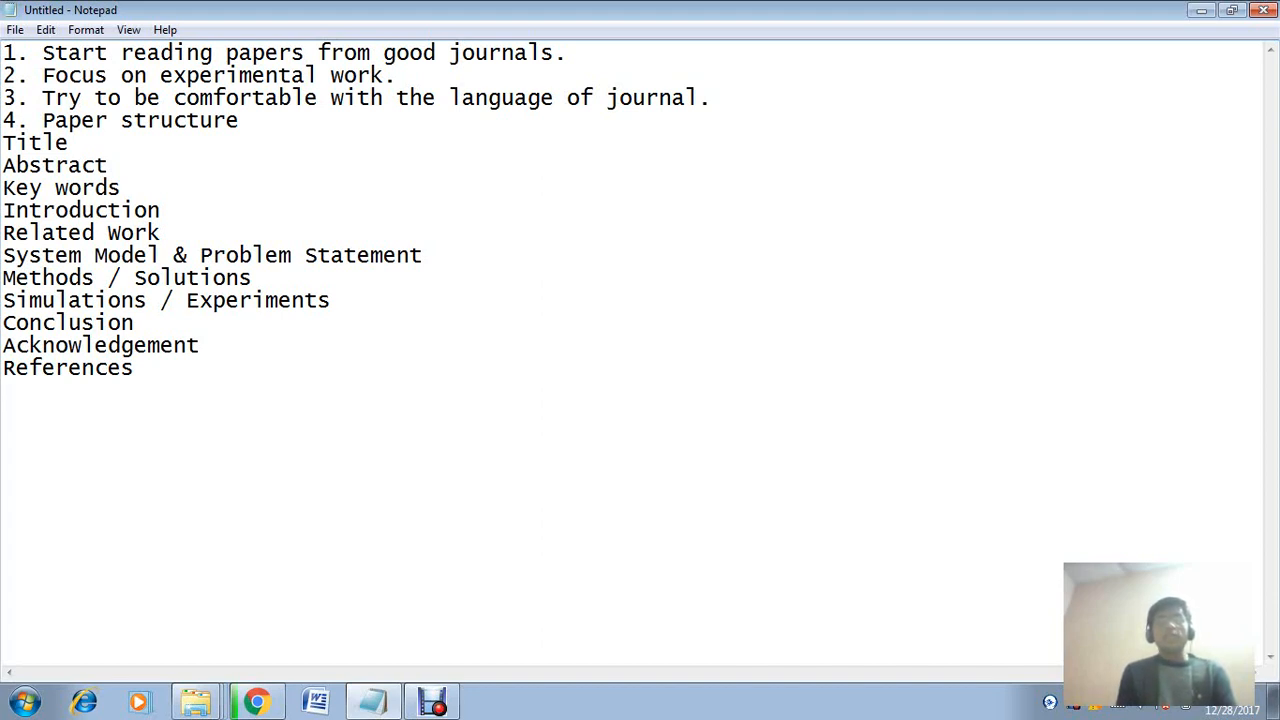
{"action": "key", "text": "enter"}
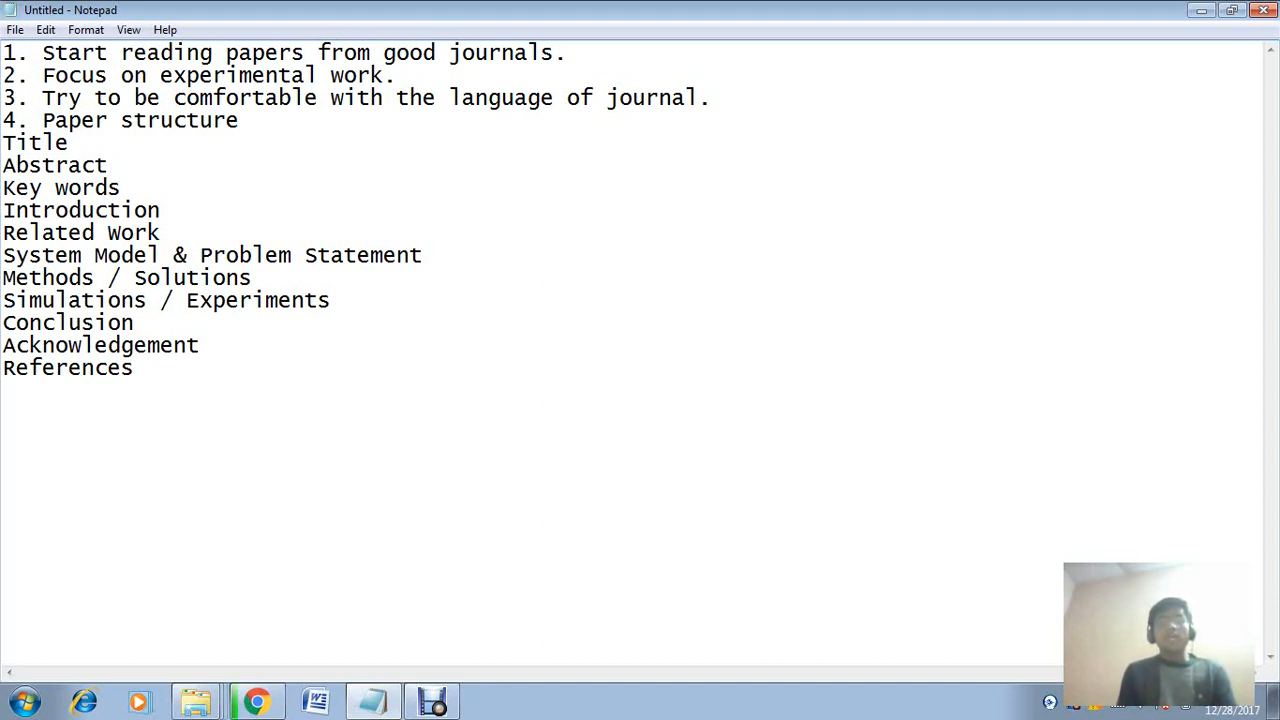
{"action": "key", "text": "enter"}
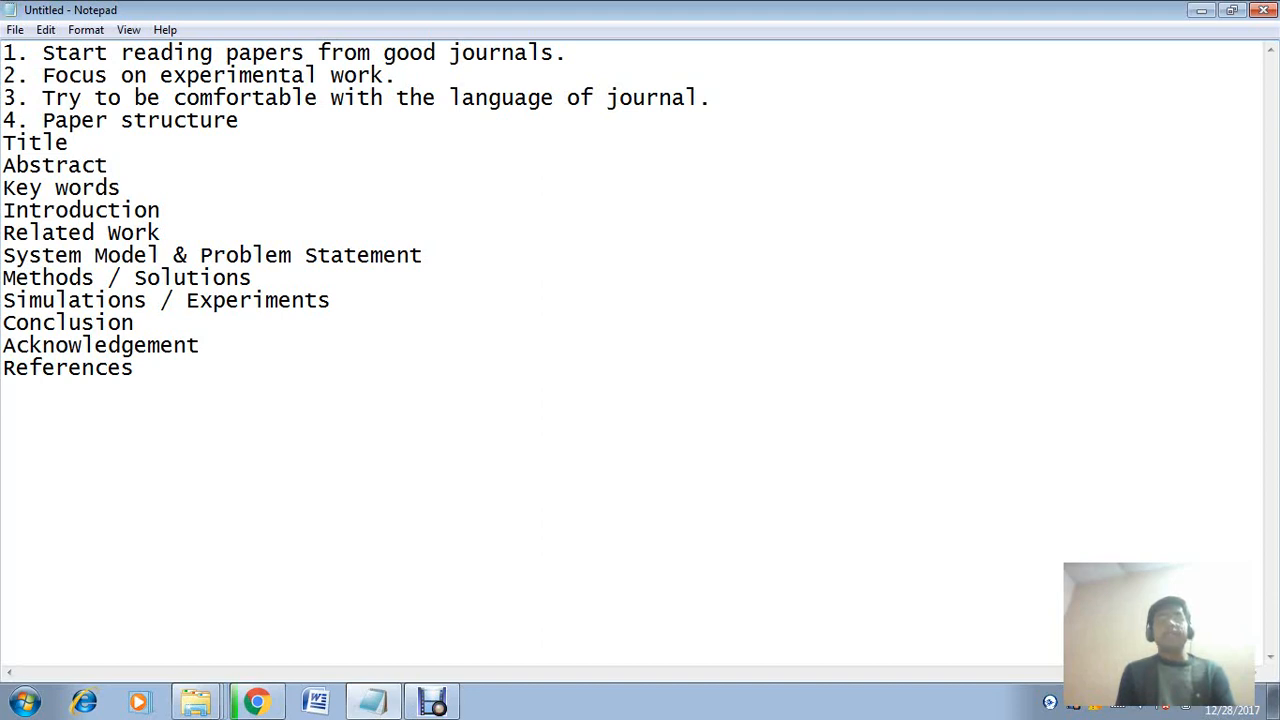
{"action": "key", "text": "Enter"}
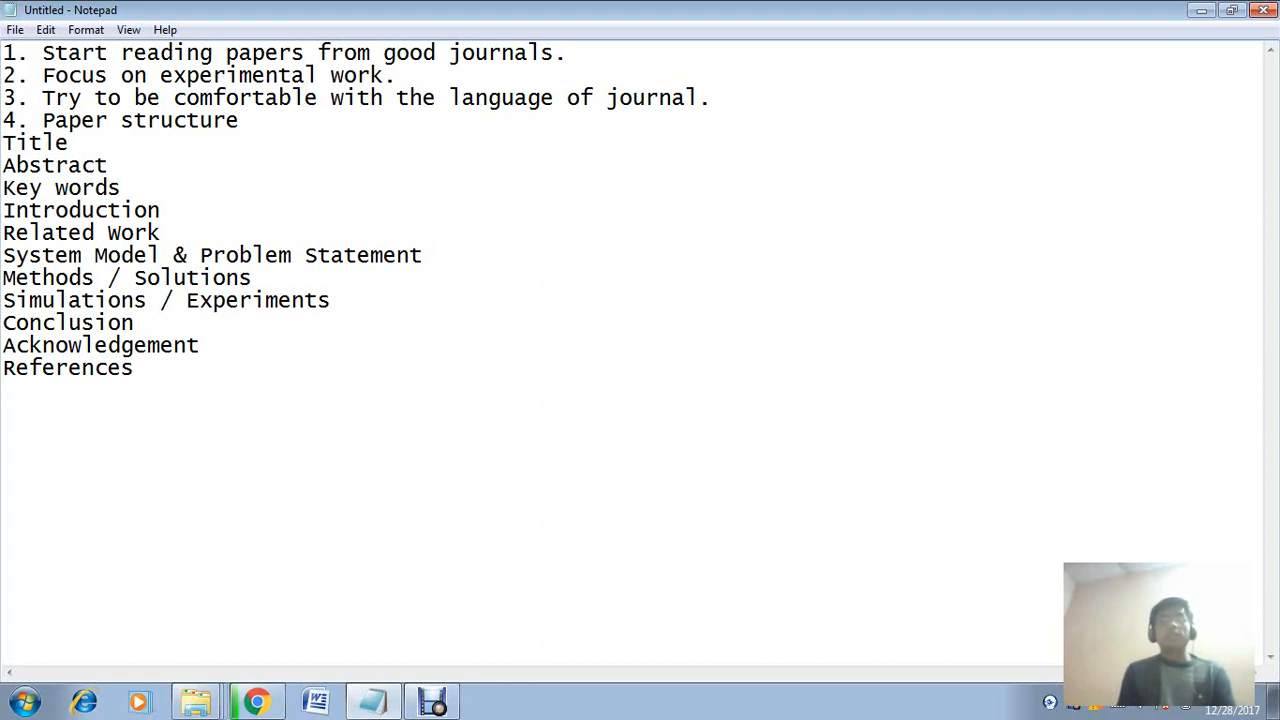
{"action": "key", "text": "Enter"}
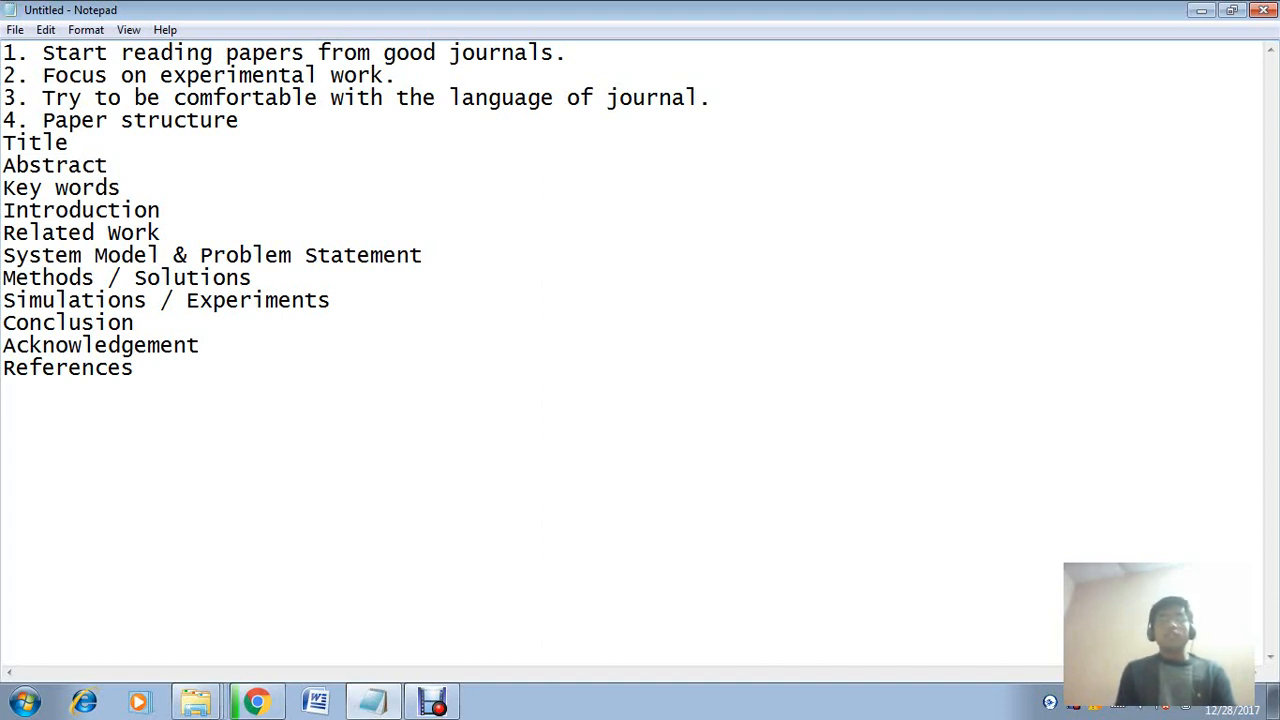
{"action": "key", "text": "Enter"}
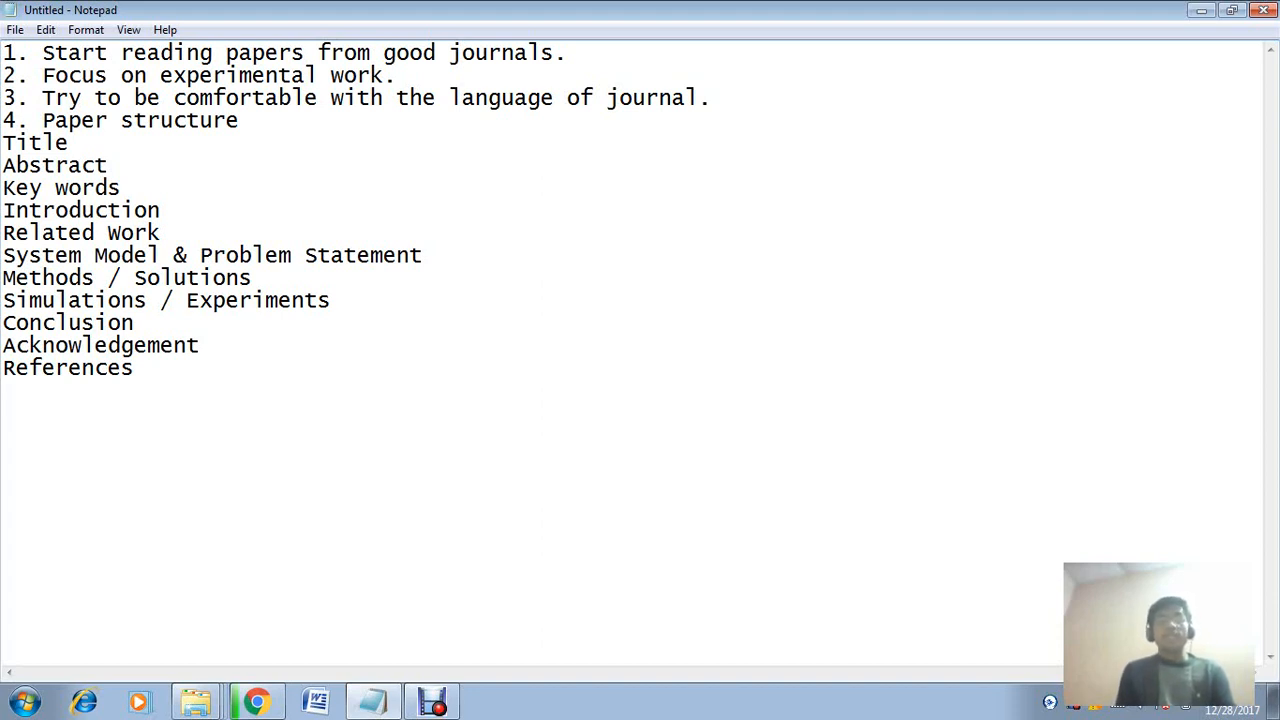
{"action": "key", "text": "Enter"}
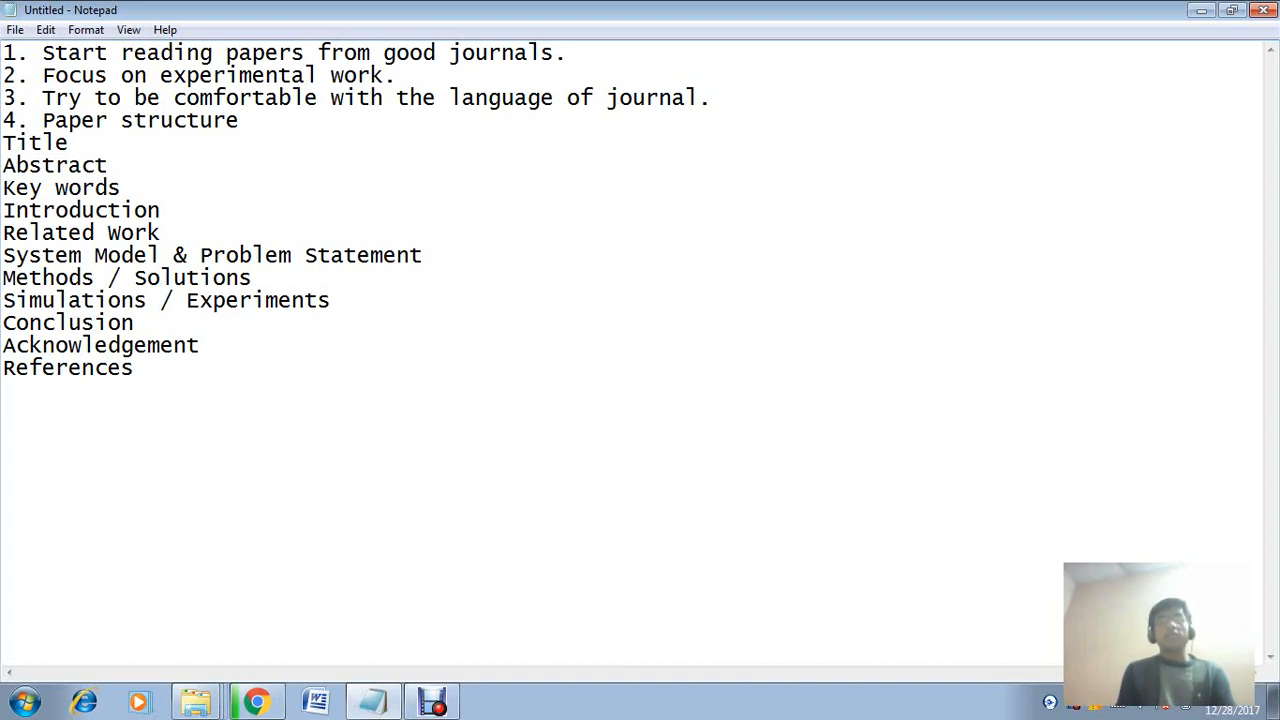
{"action": "key", "text": "Enter"}
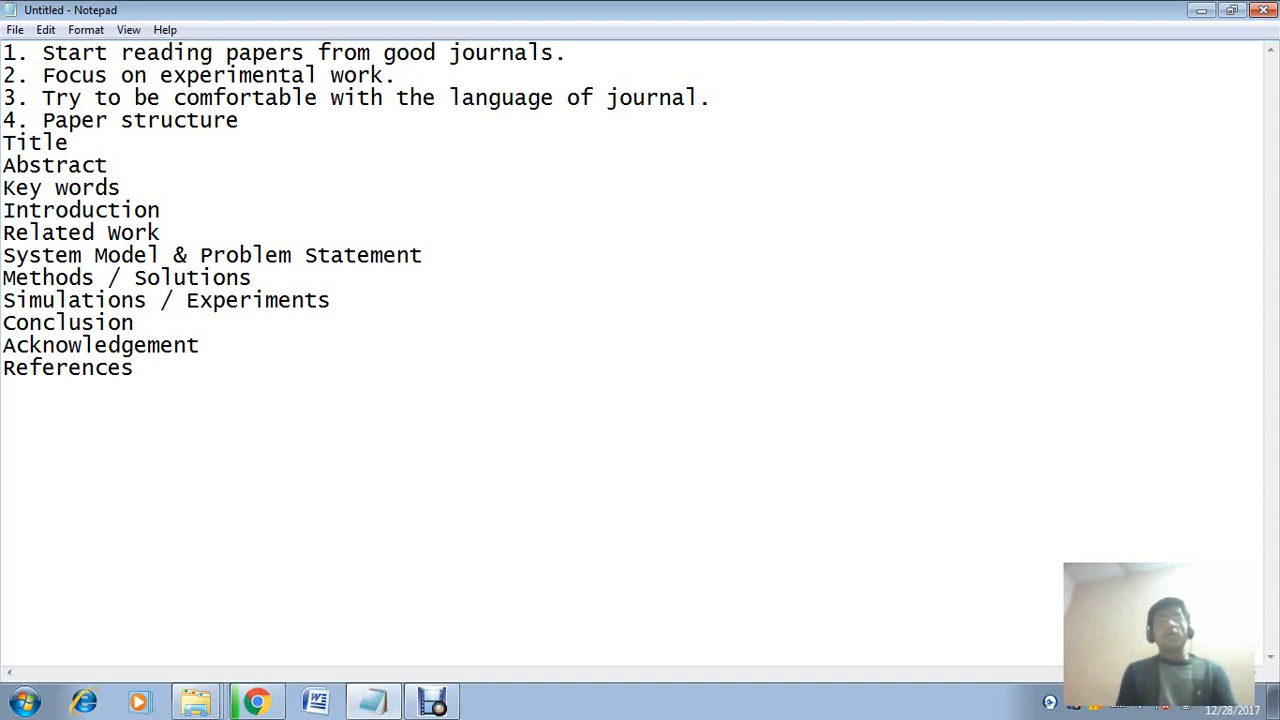
{"action": "key", "text": "enter"}
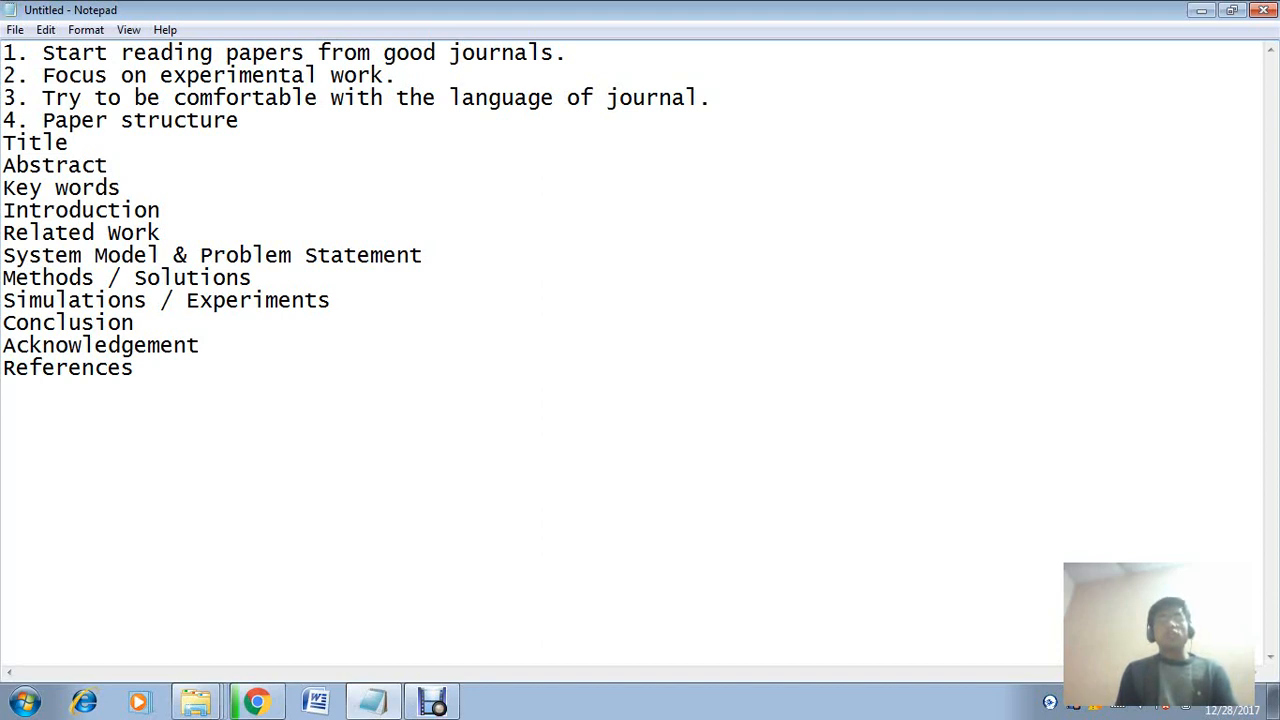
{"action": "key", "text": "Enter"}
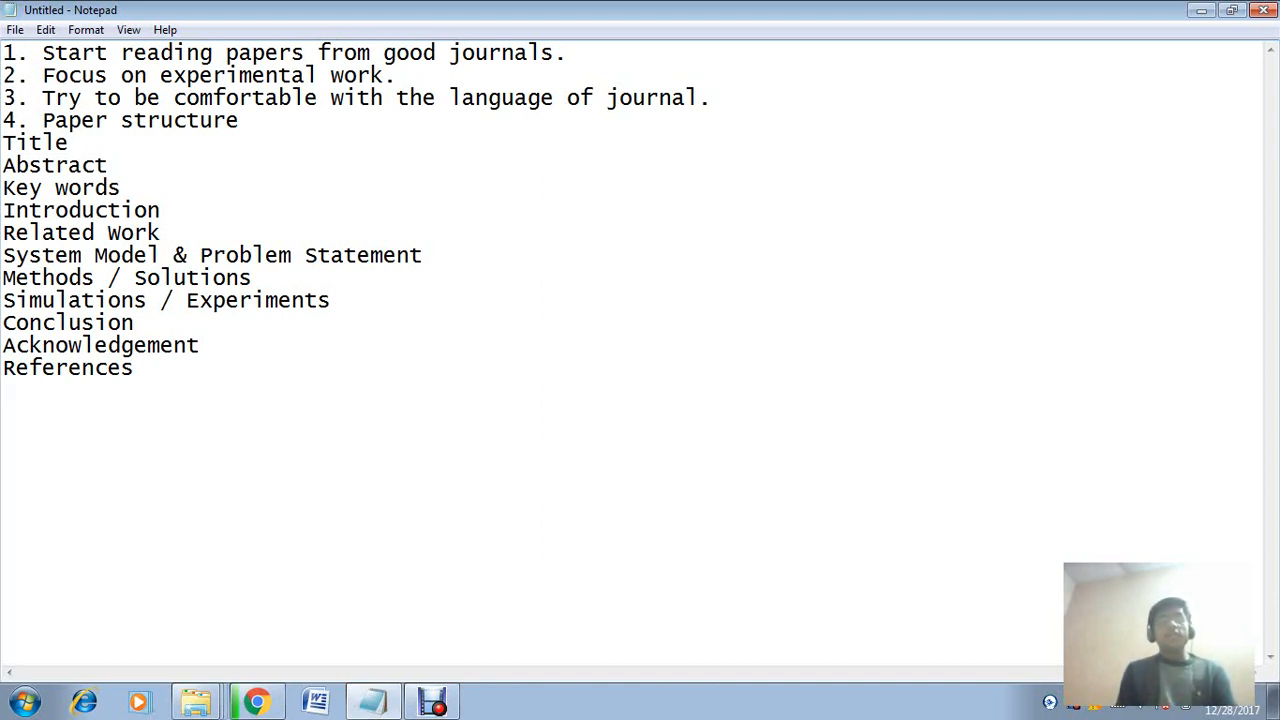
{"action": "key", "text": "Enter"}
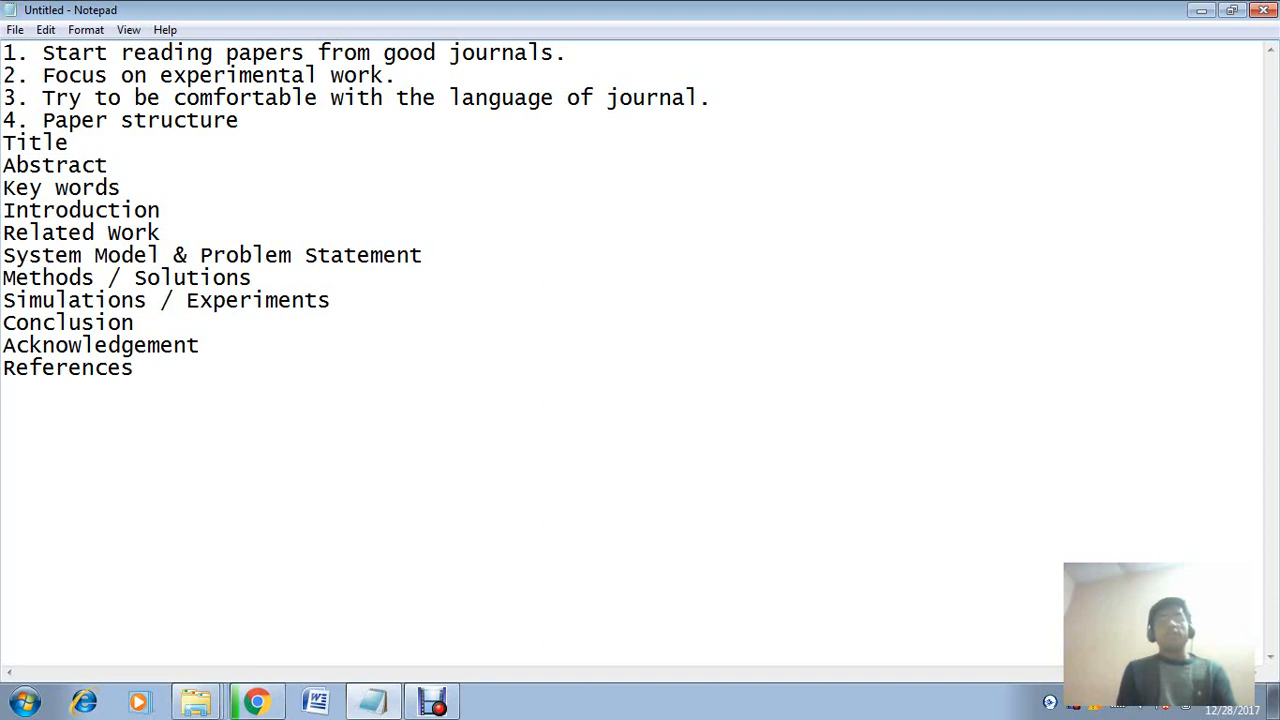
{"action": "key", "text": "Enter"}
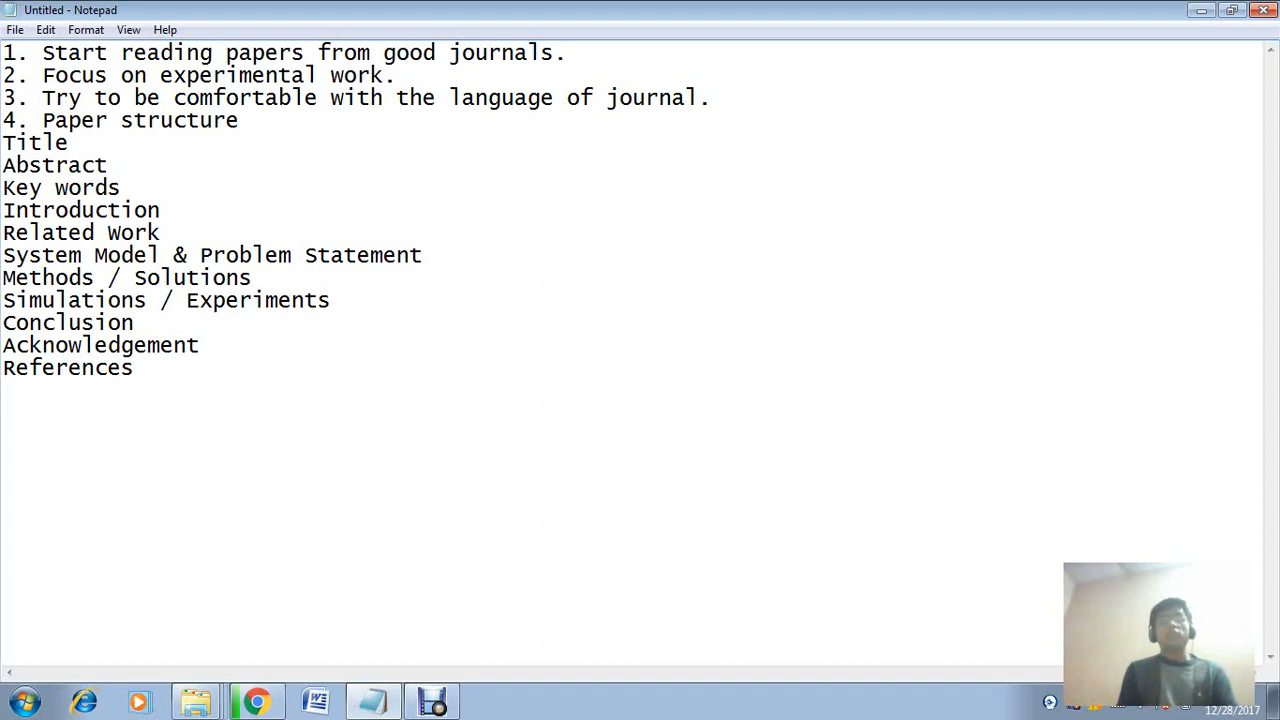
{"action": "key", "text": "enter"}
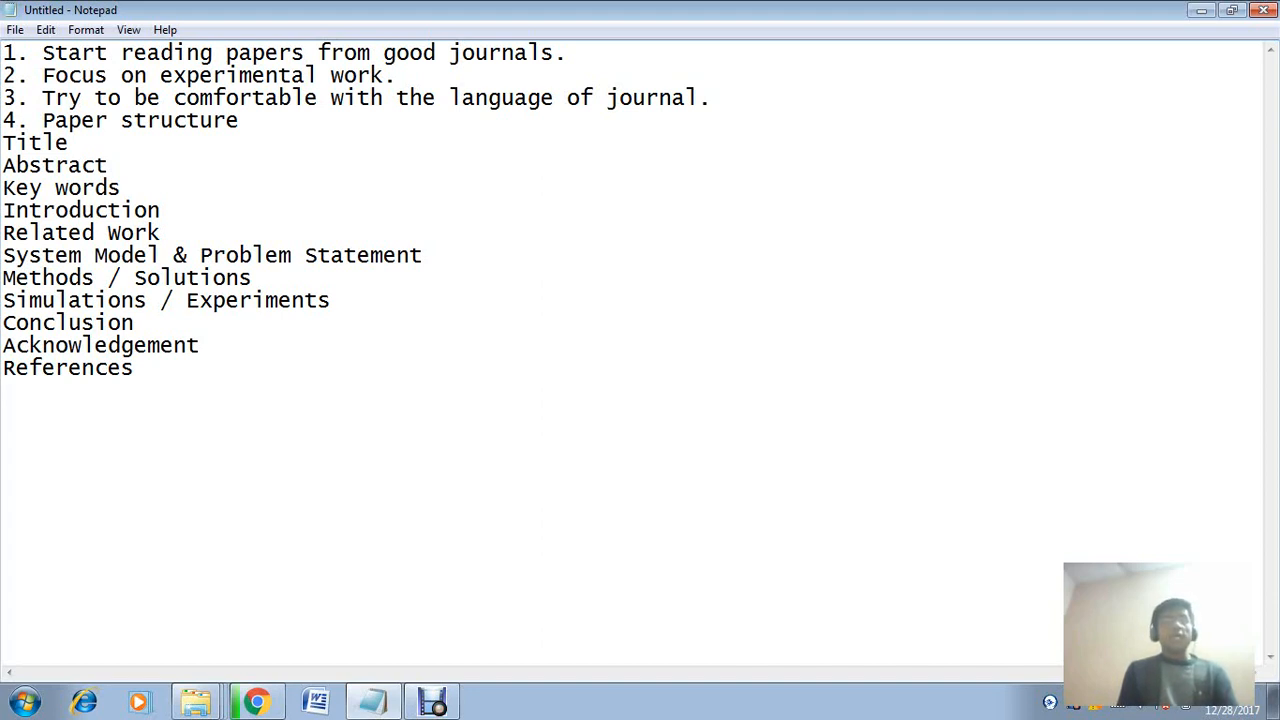
{"action": "key", "text": "Enter"}
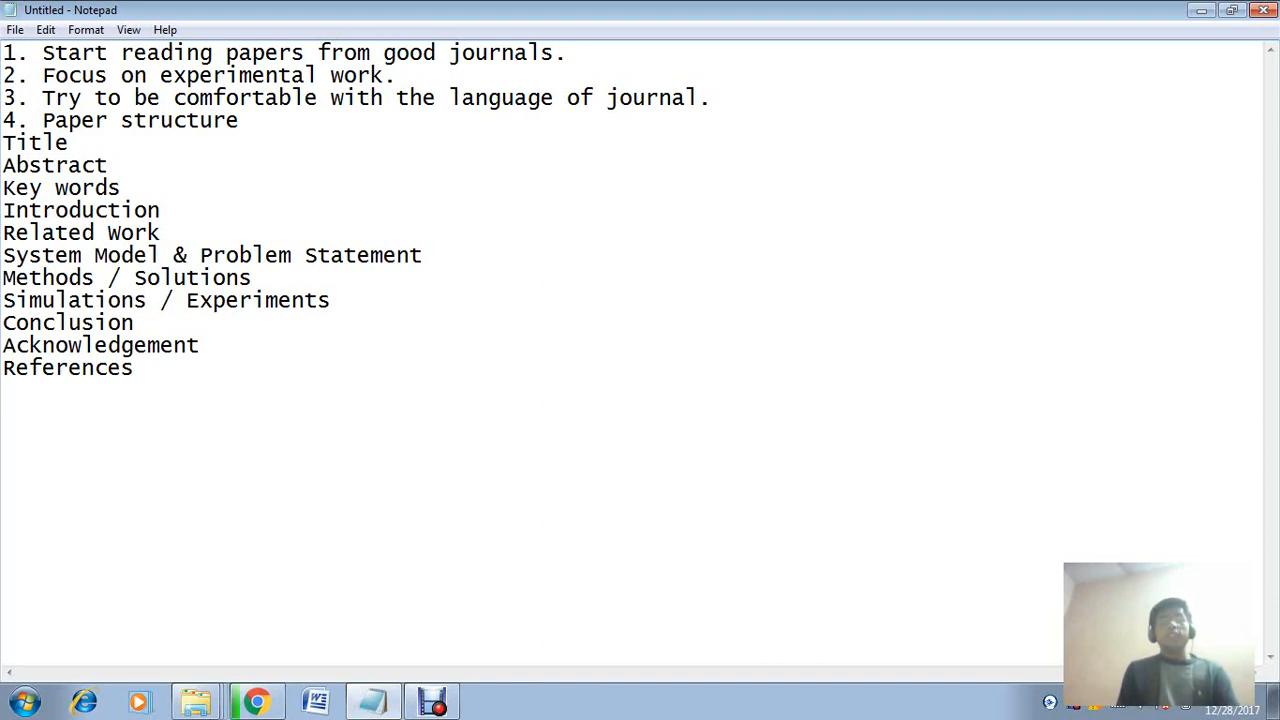
{"action": "key", "text": "enter"}
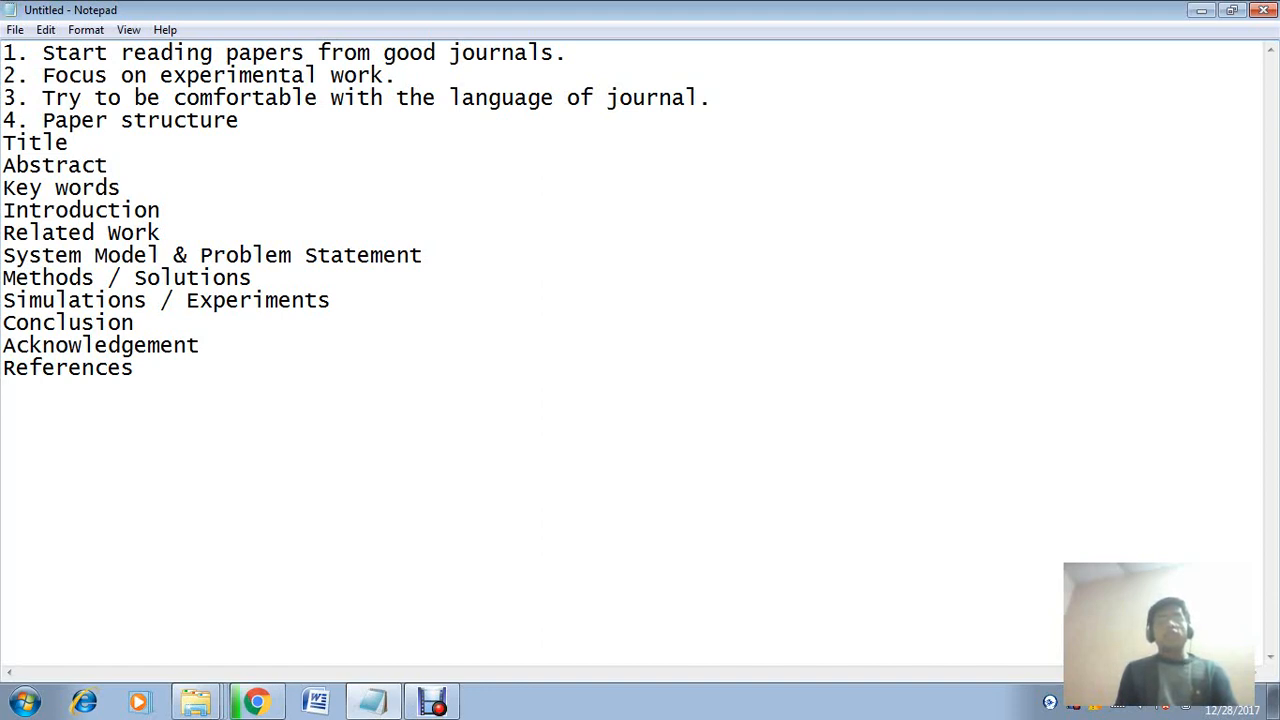
{"action": "key", "text": "Enter"}
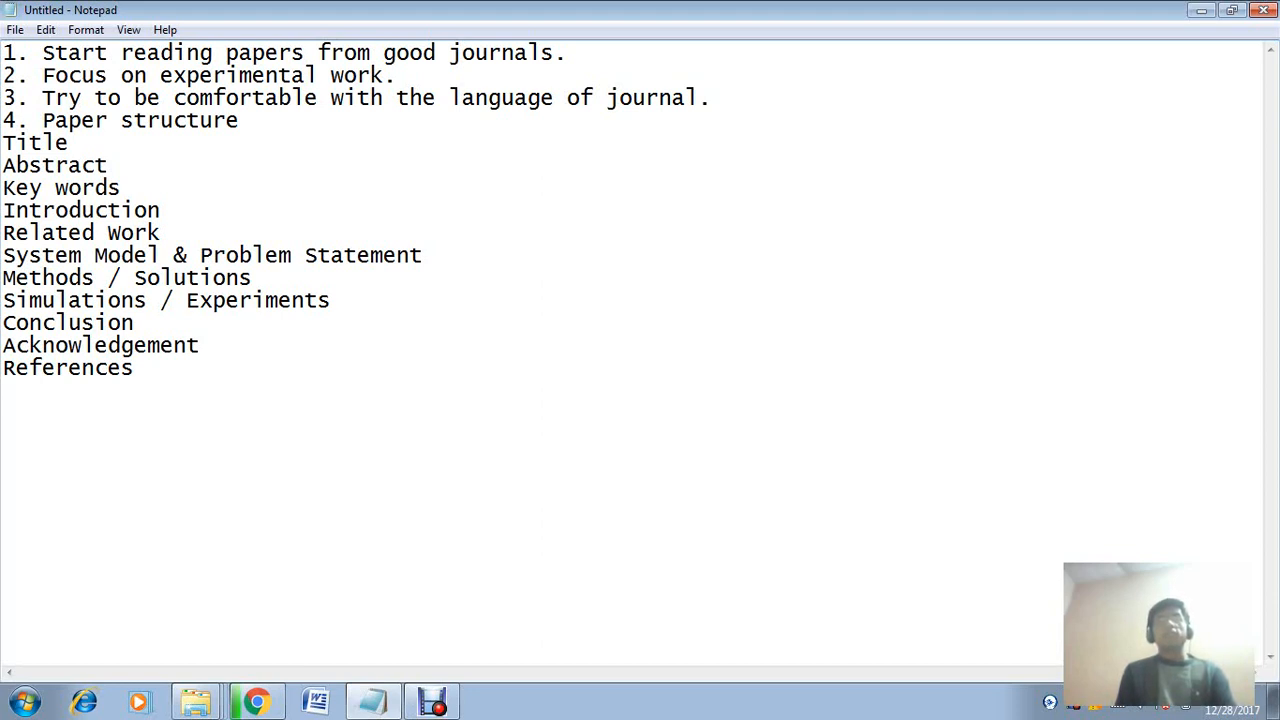
{"action": "key", "text": "enter"}
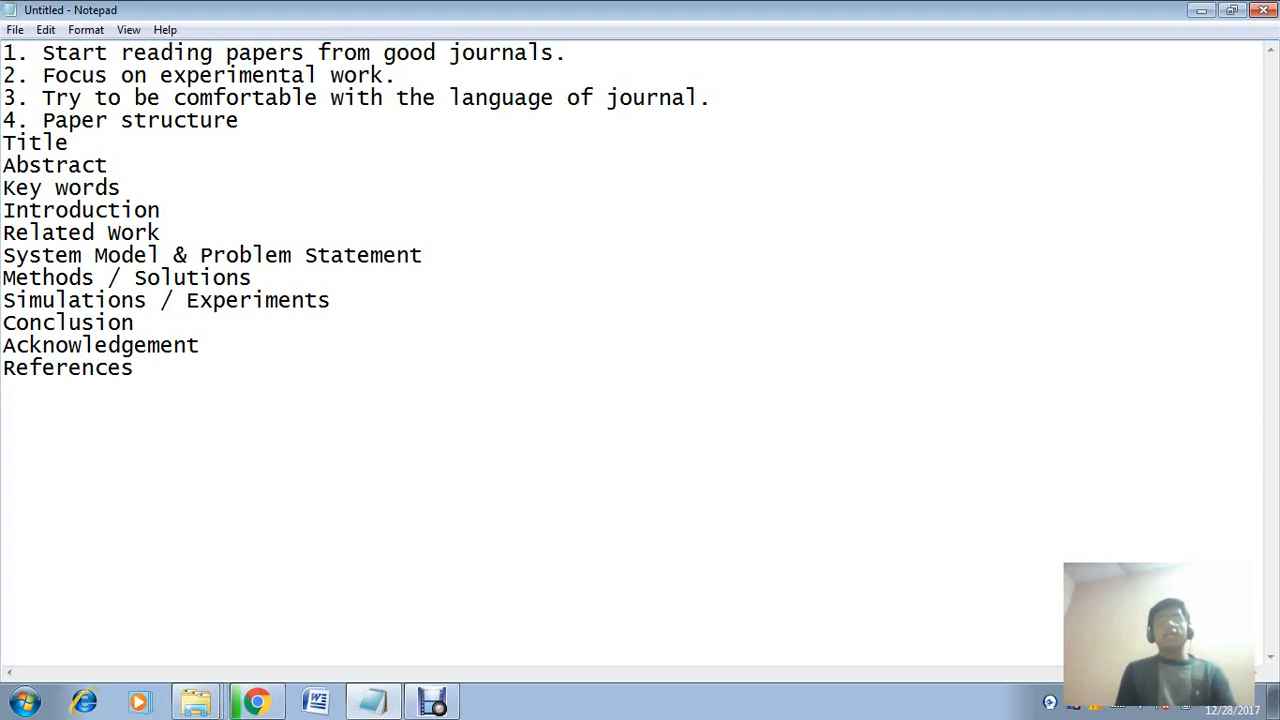
{"action": "key", "text": "Enter"}
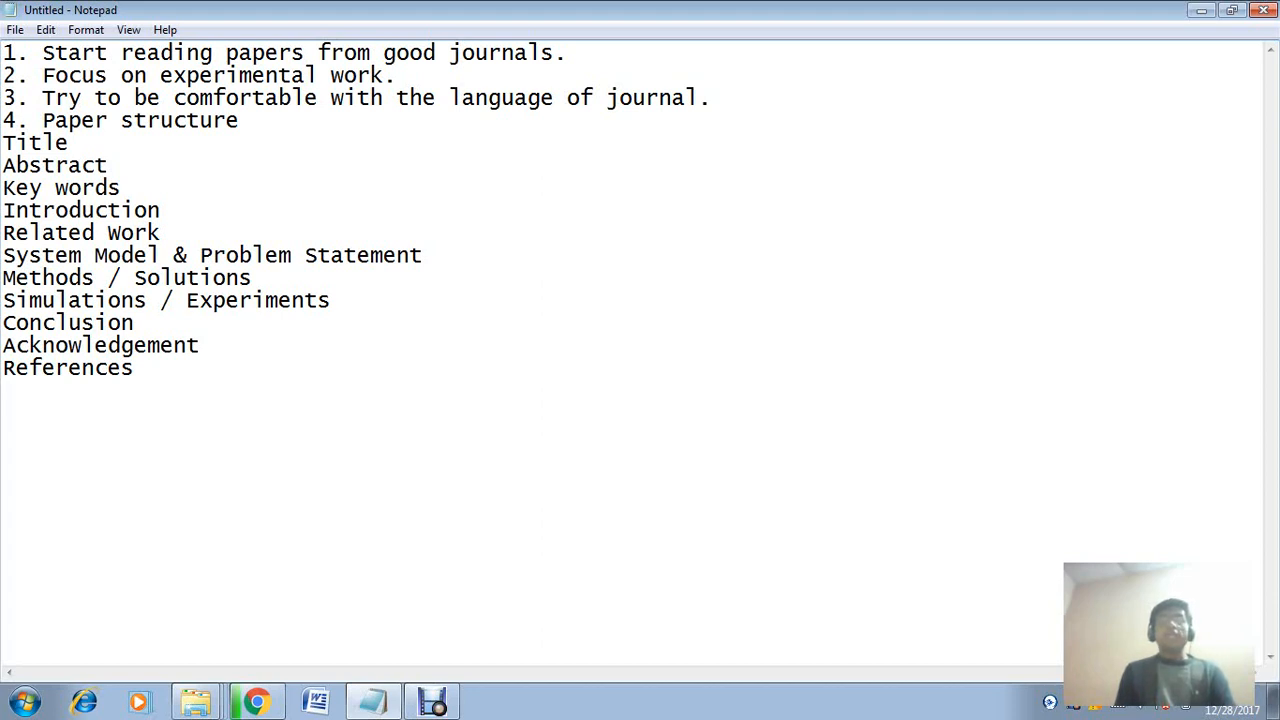
{"action": "key", "text": "Enter"}
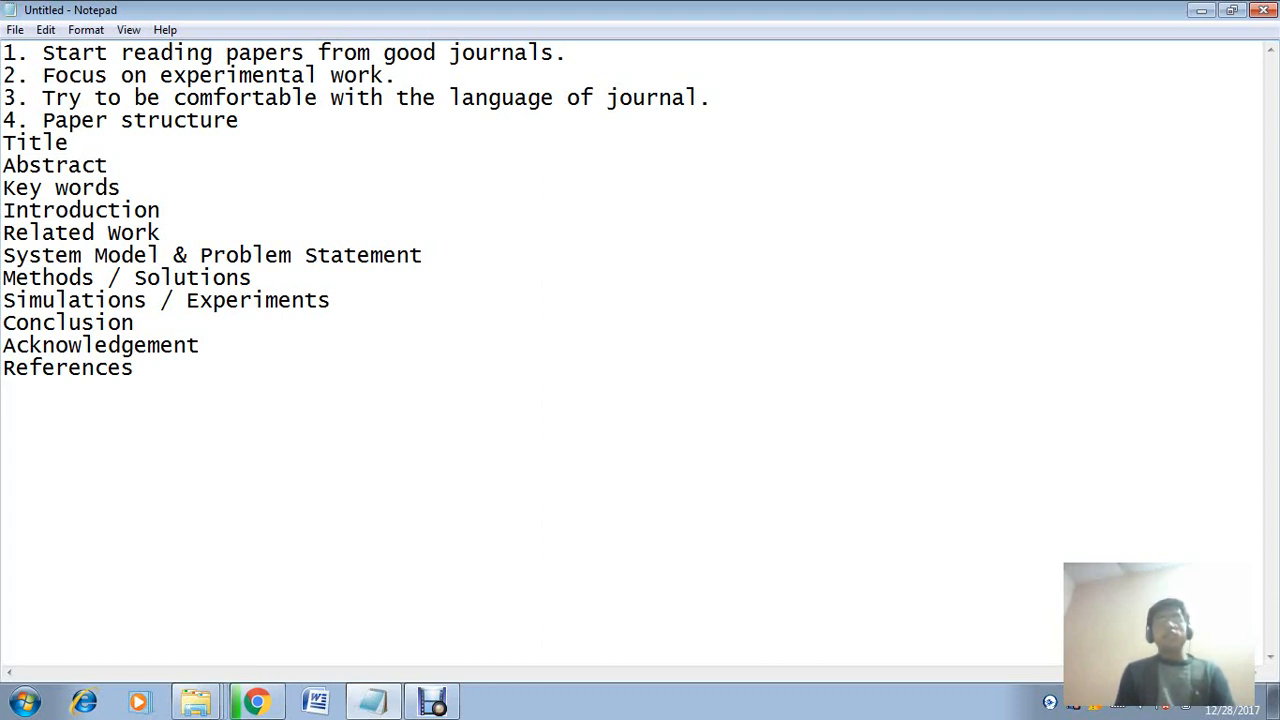
{"action": "key", "text": "Enter"}
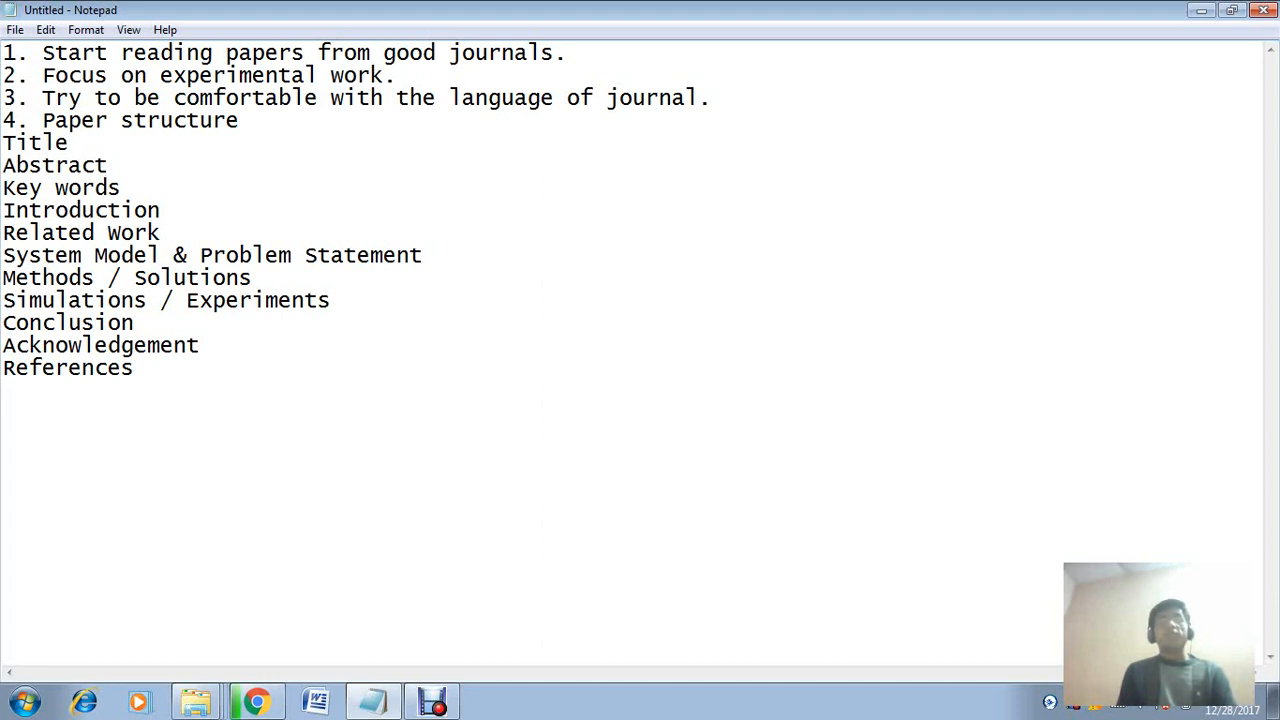
{"action": "key", "text": "Enter"}
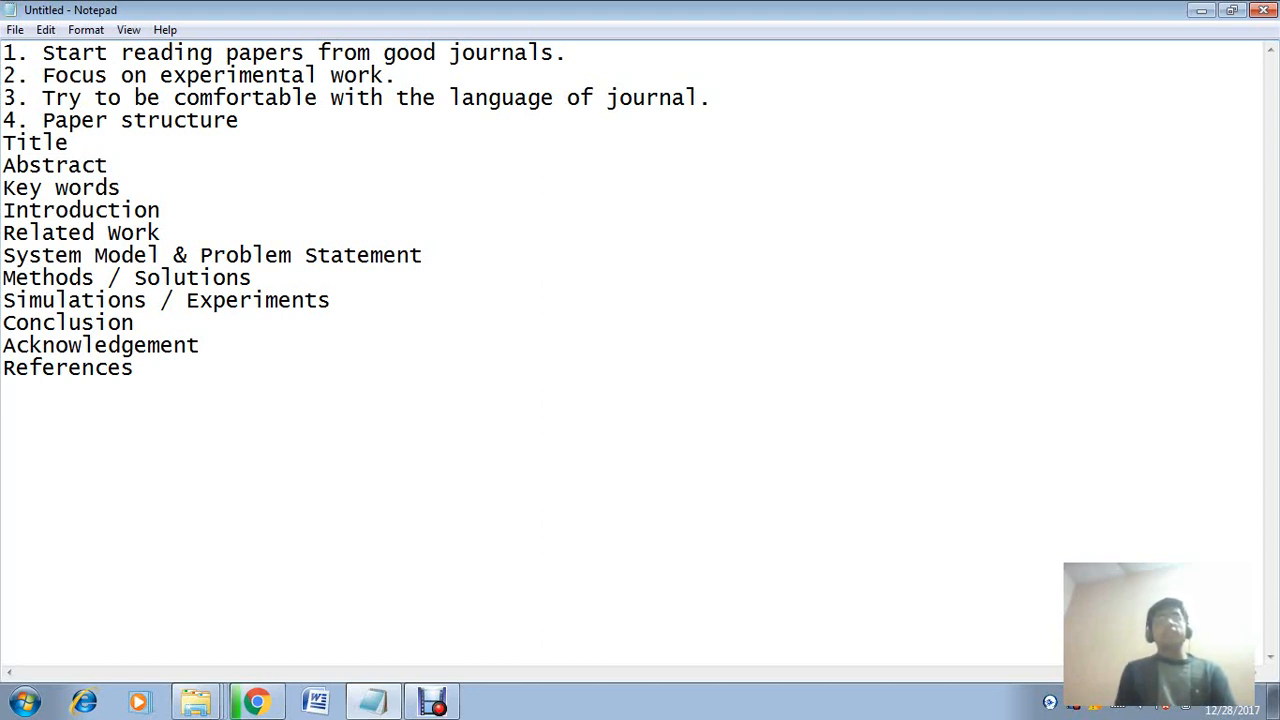
{"action": "key", "text": "enter"}
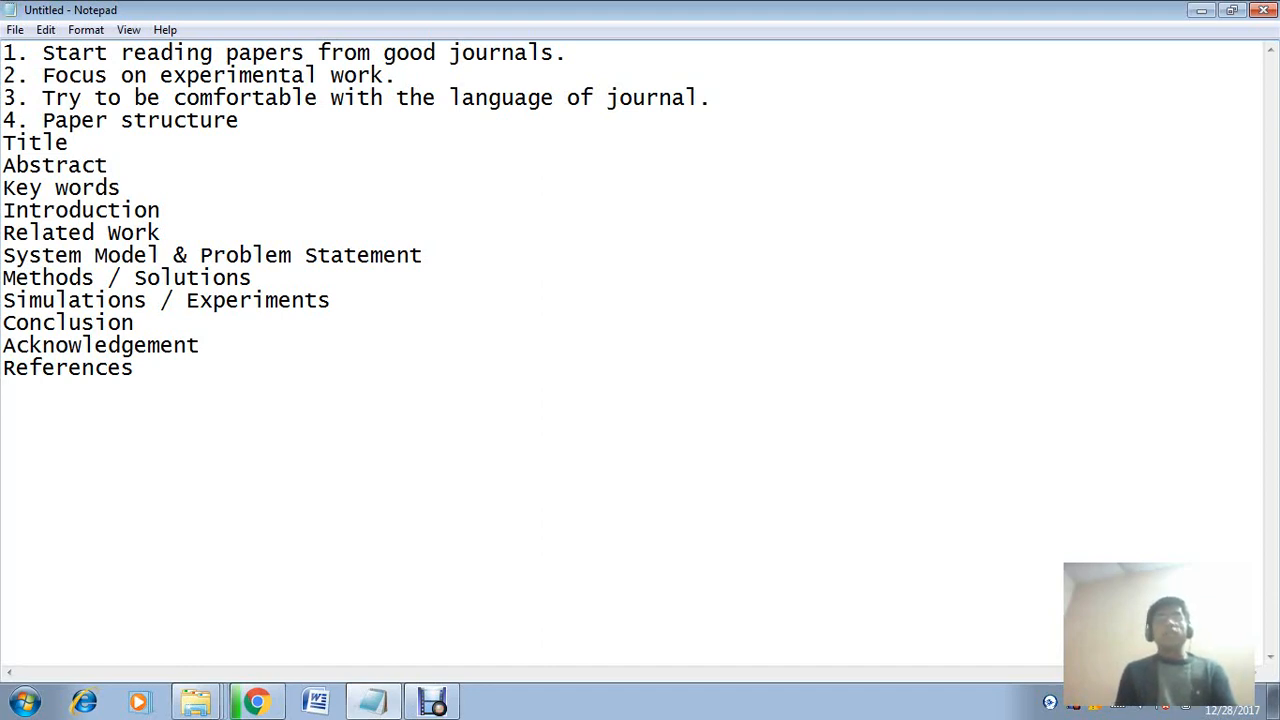
{"action": "key", "text": "Enter"}
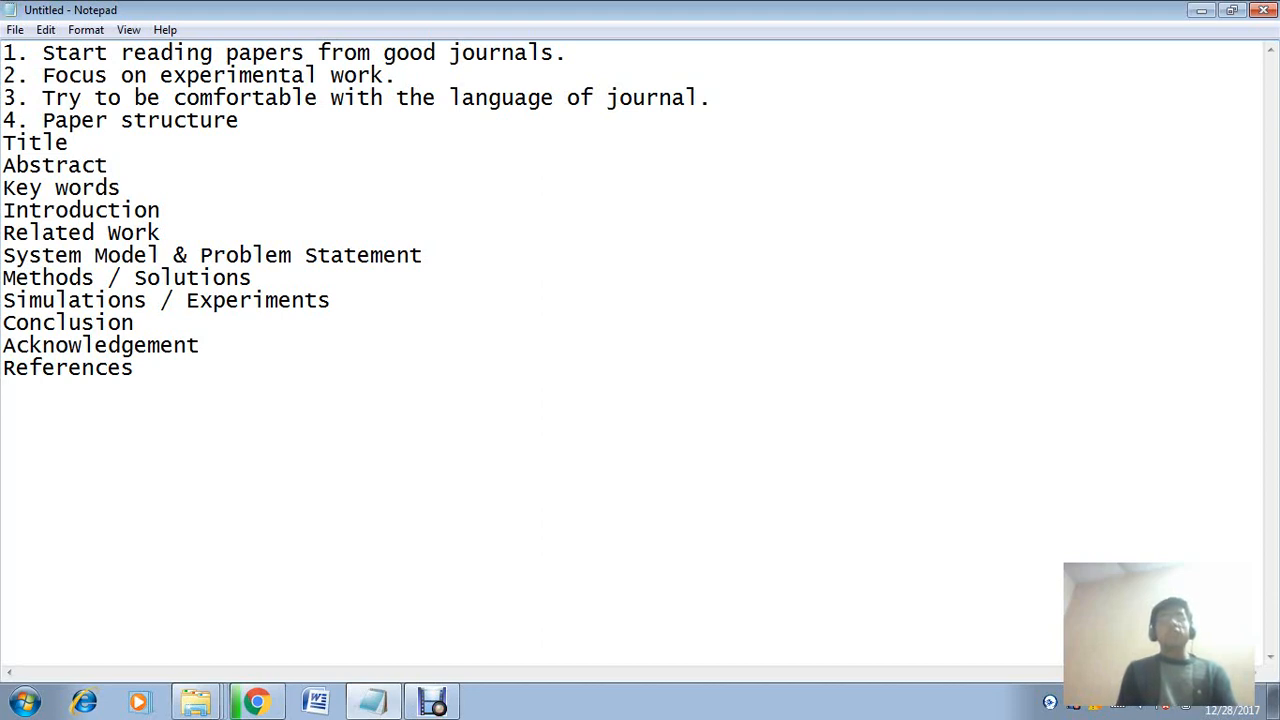
{"action": "key", "text": "enter"}
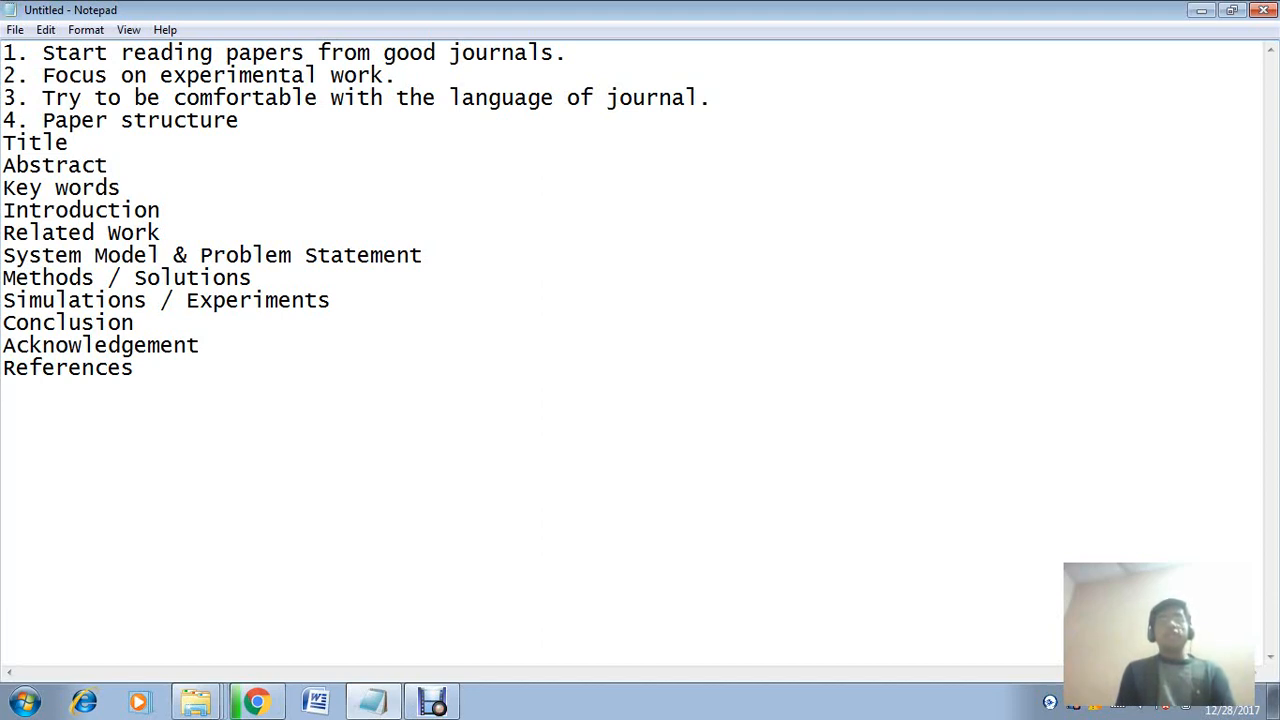
{"action": "key", "text": "Enter"}
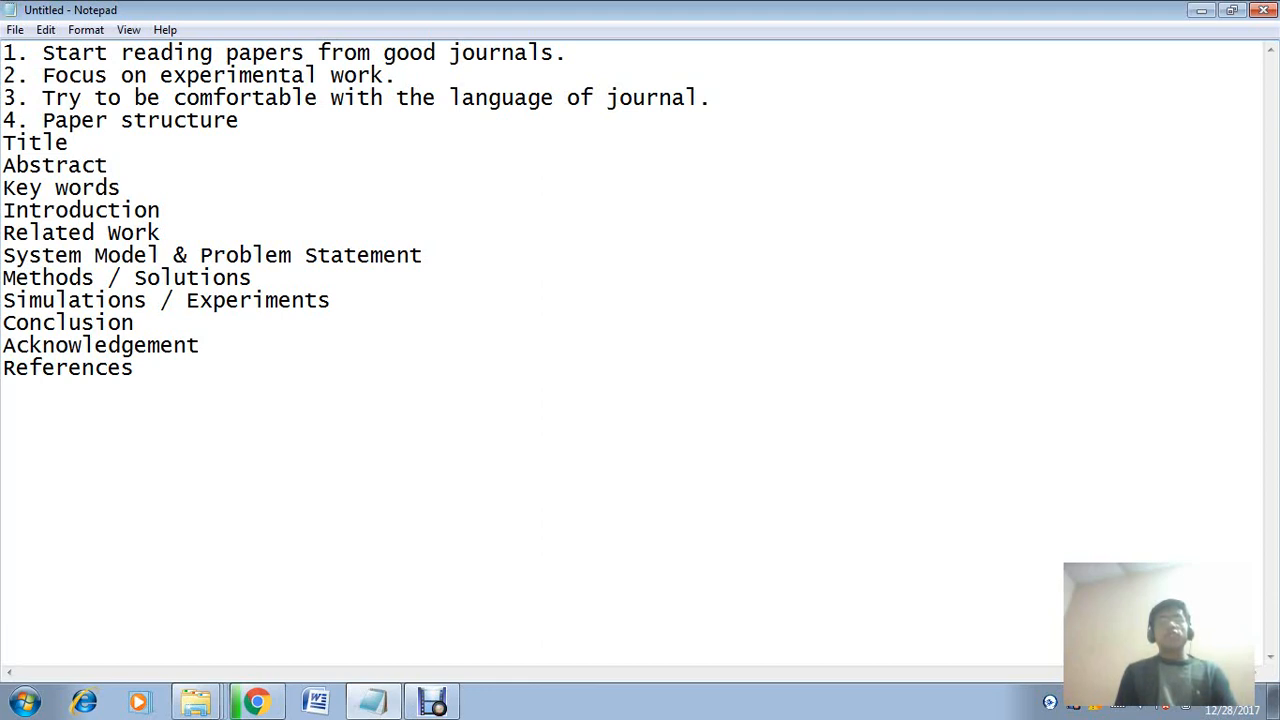
{"action": "key", "text": "enter"}
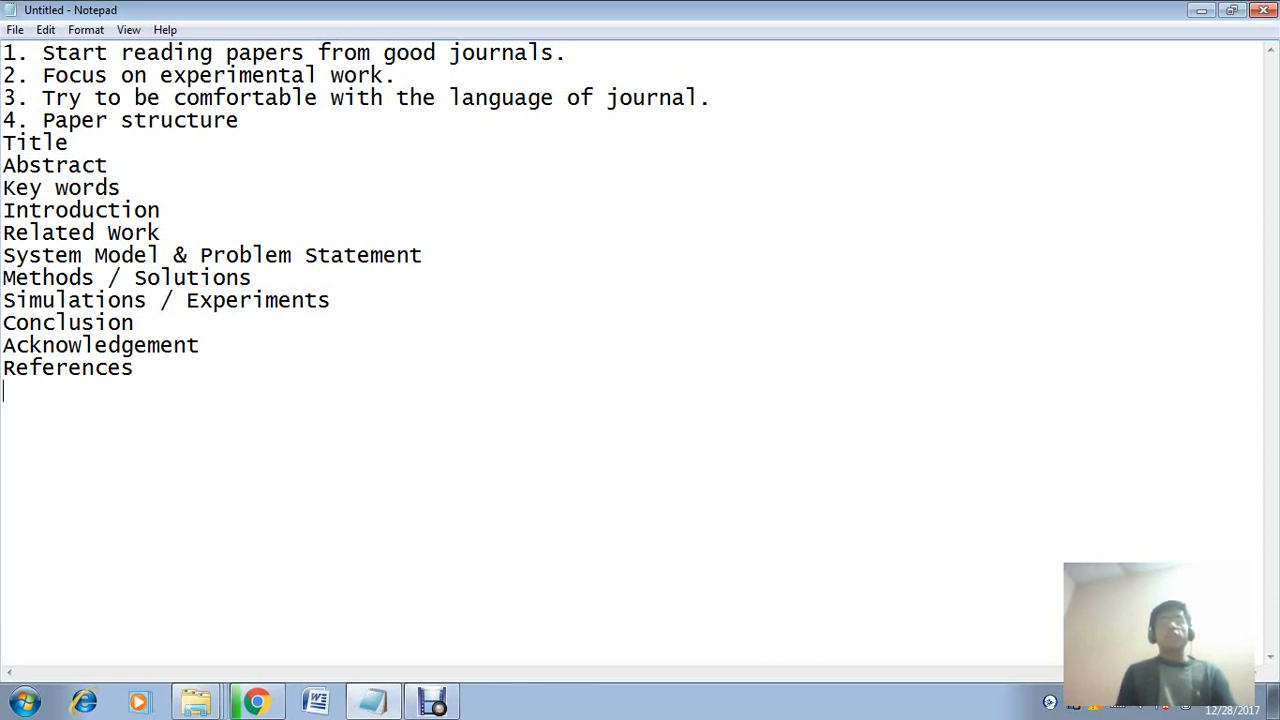